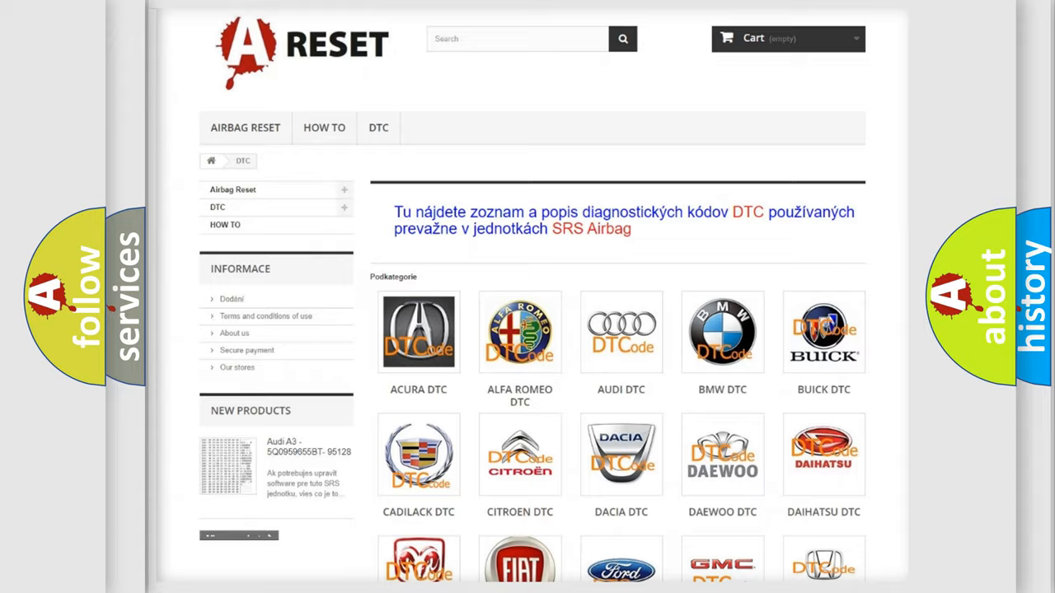
Scroll through the Dodge DTC page's list of code subcategories
scroll(down, 3)
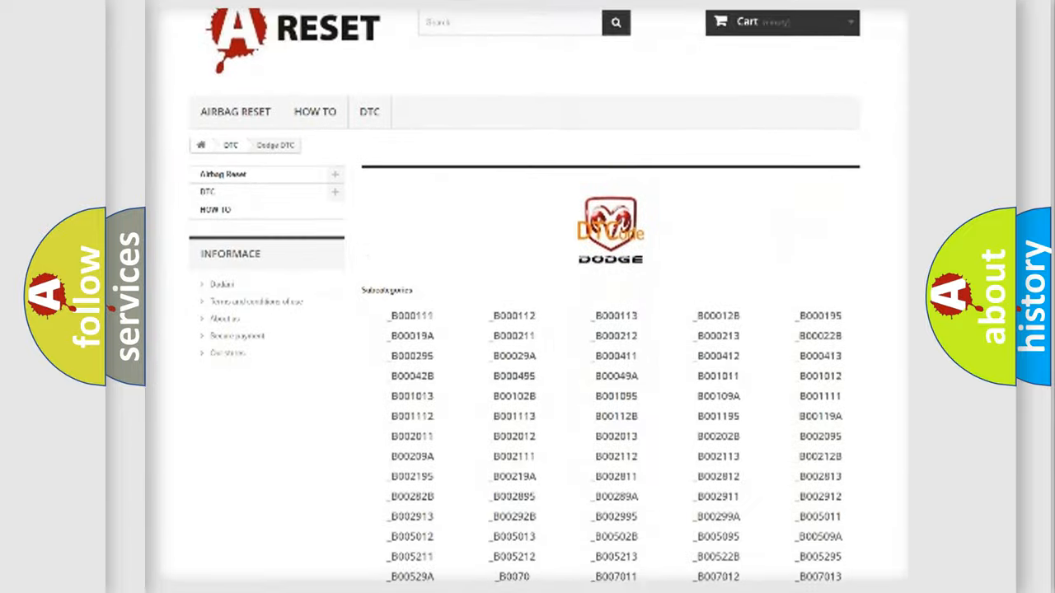
scroll(down, 3)
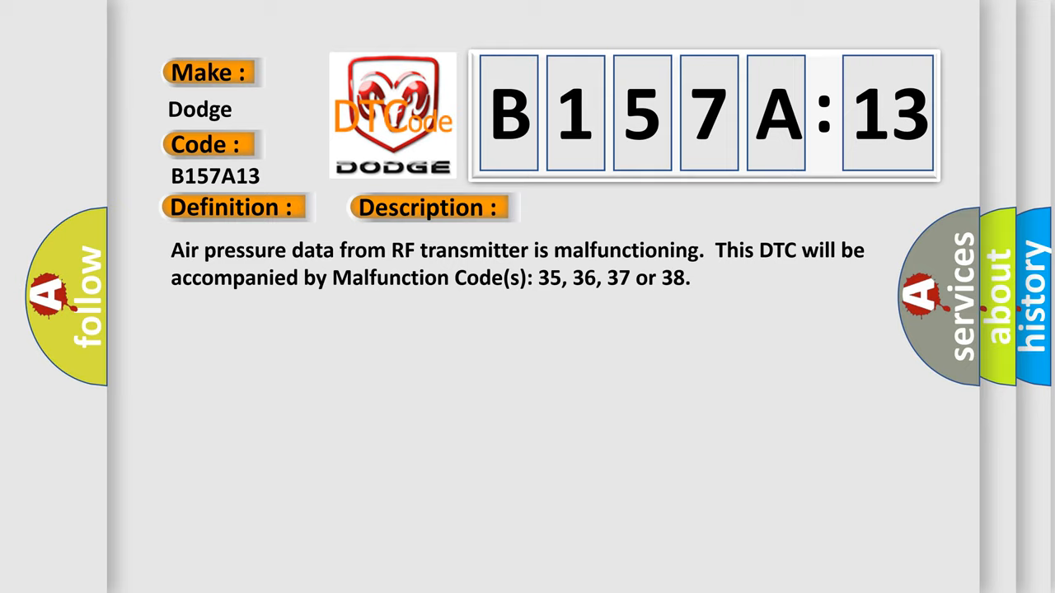
Advance the B157A13 slide from its description to its causes: tire pressure, ID registration, transmitter malfunction
click(603, 208)
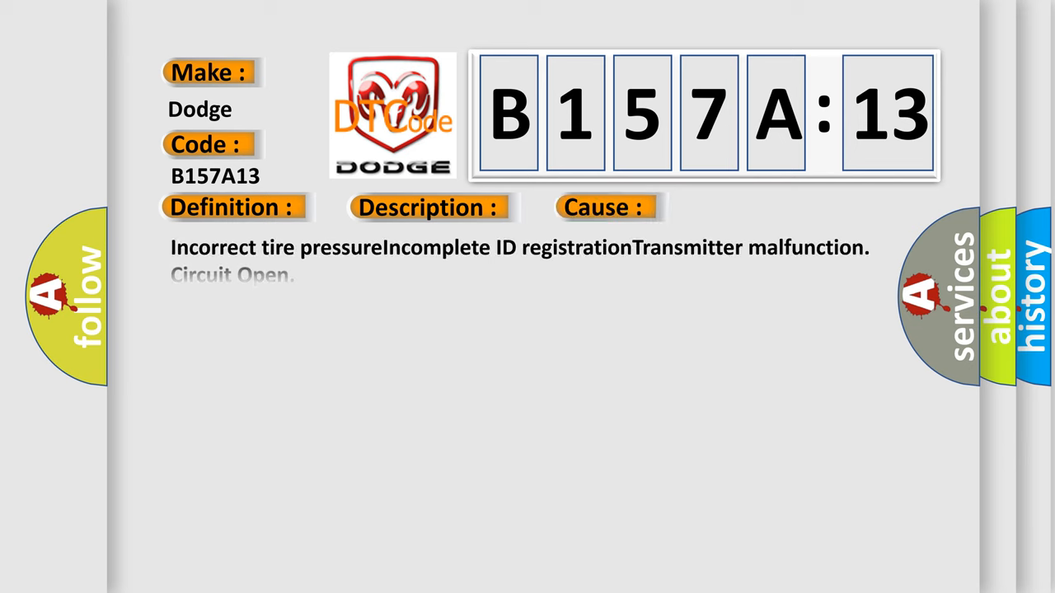